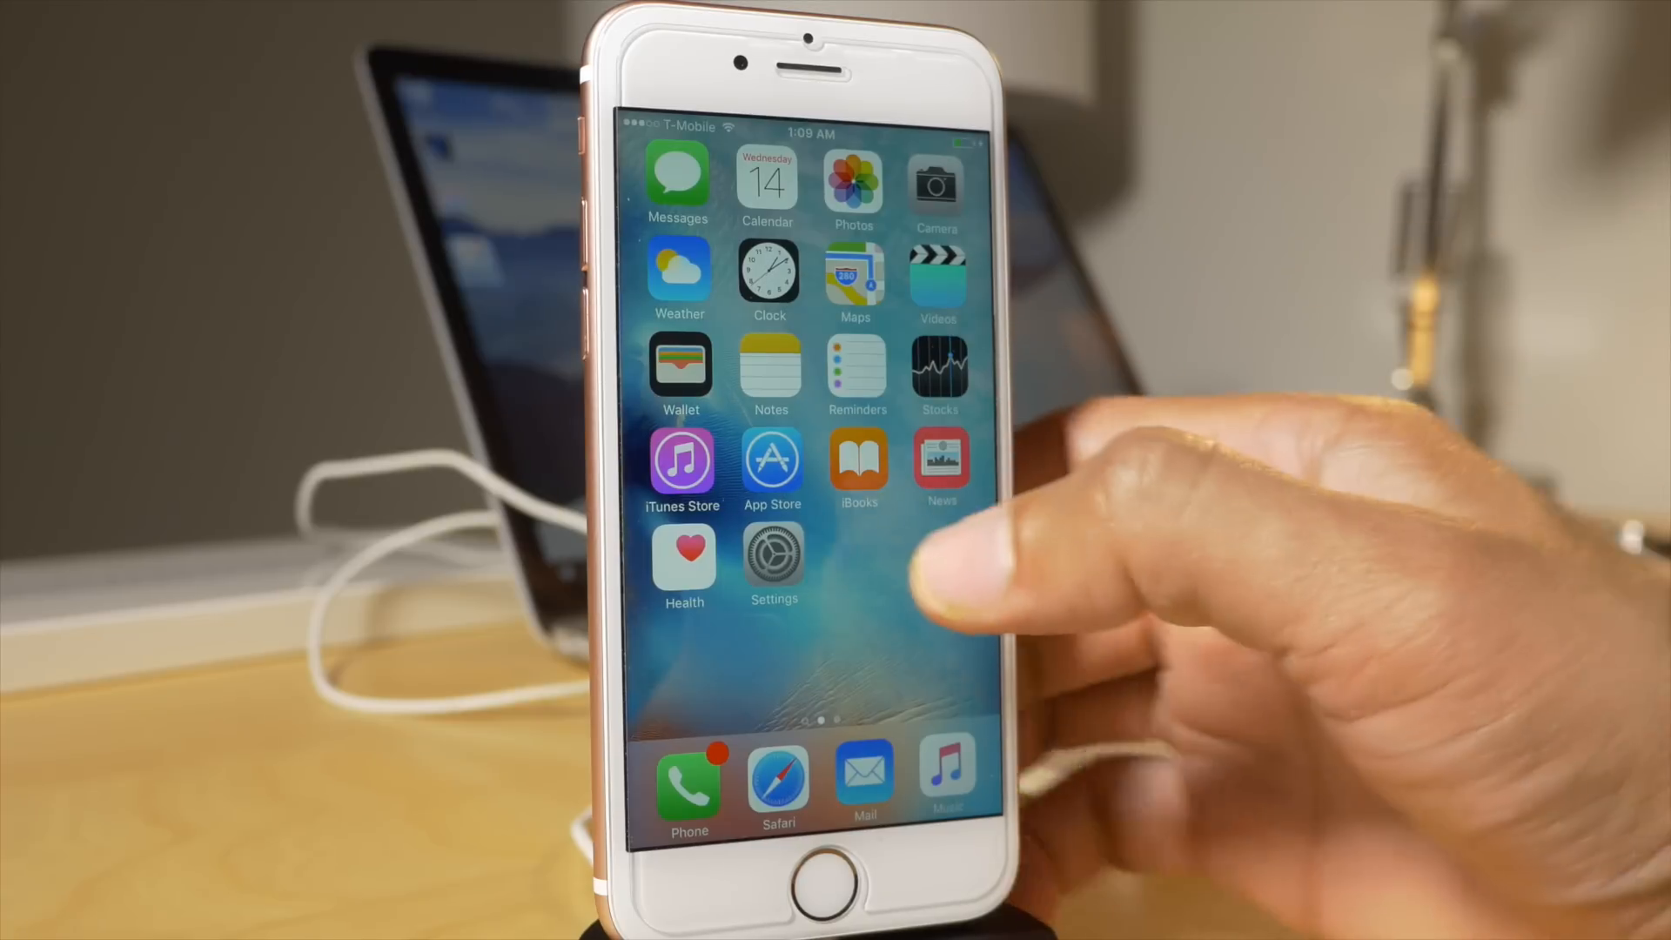
- Check the iPhone's Touch ID and passcode settings, then return to the home screen
click(856, 463)
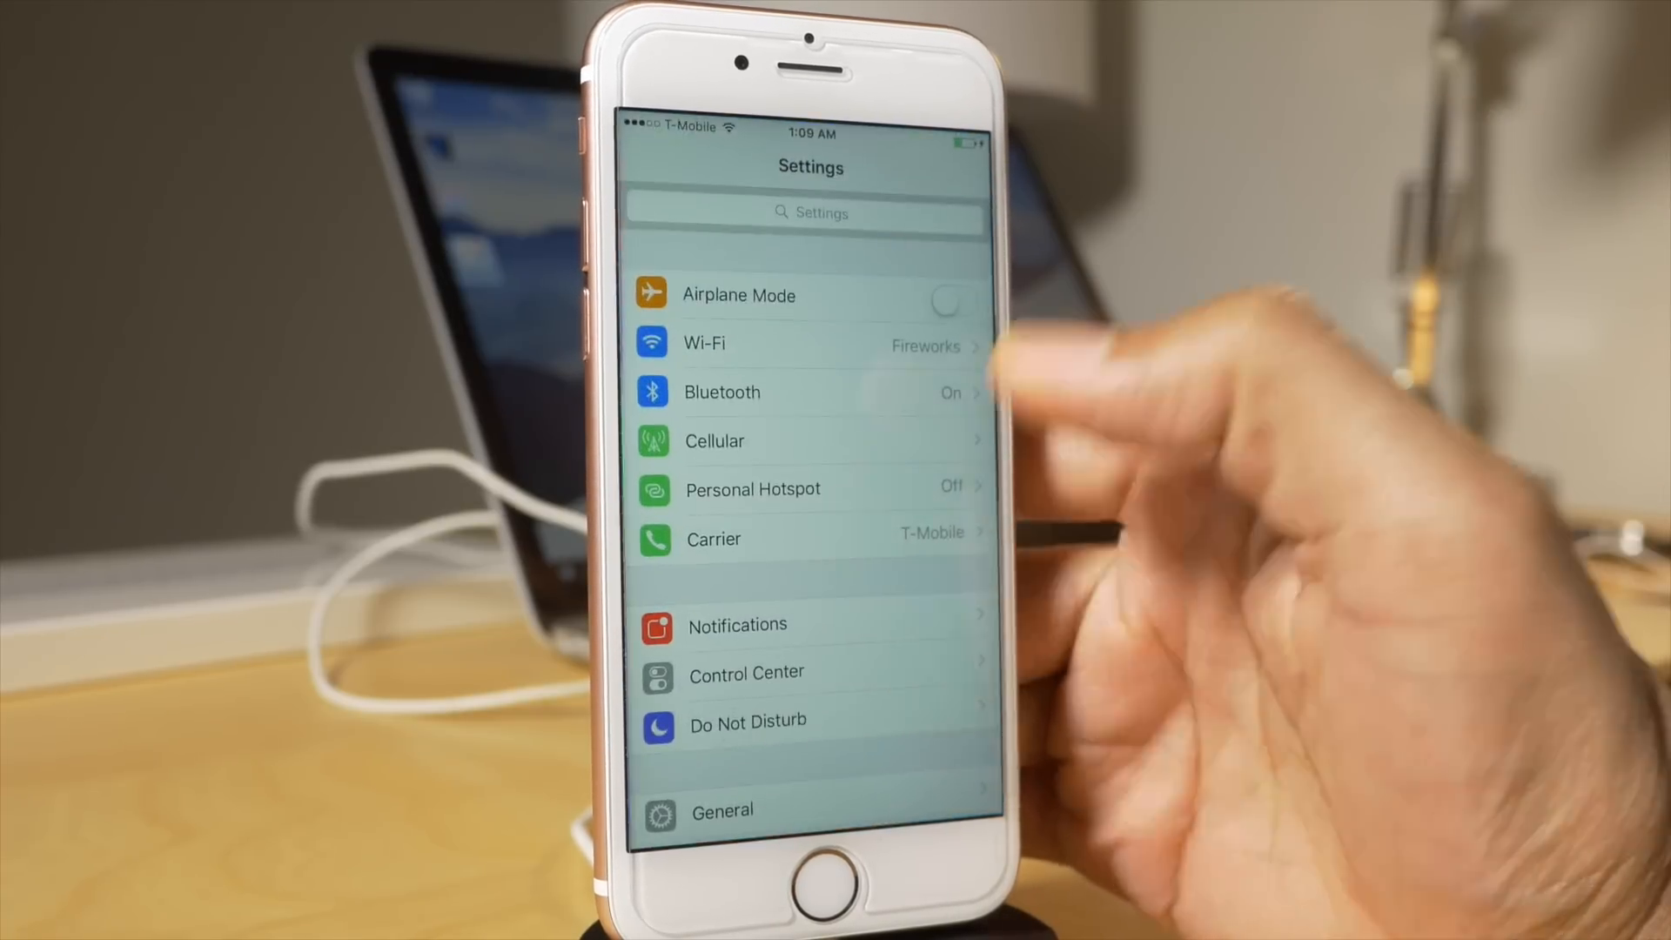
scroll(down, 3)
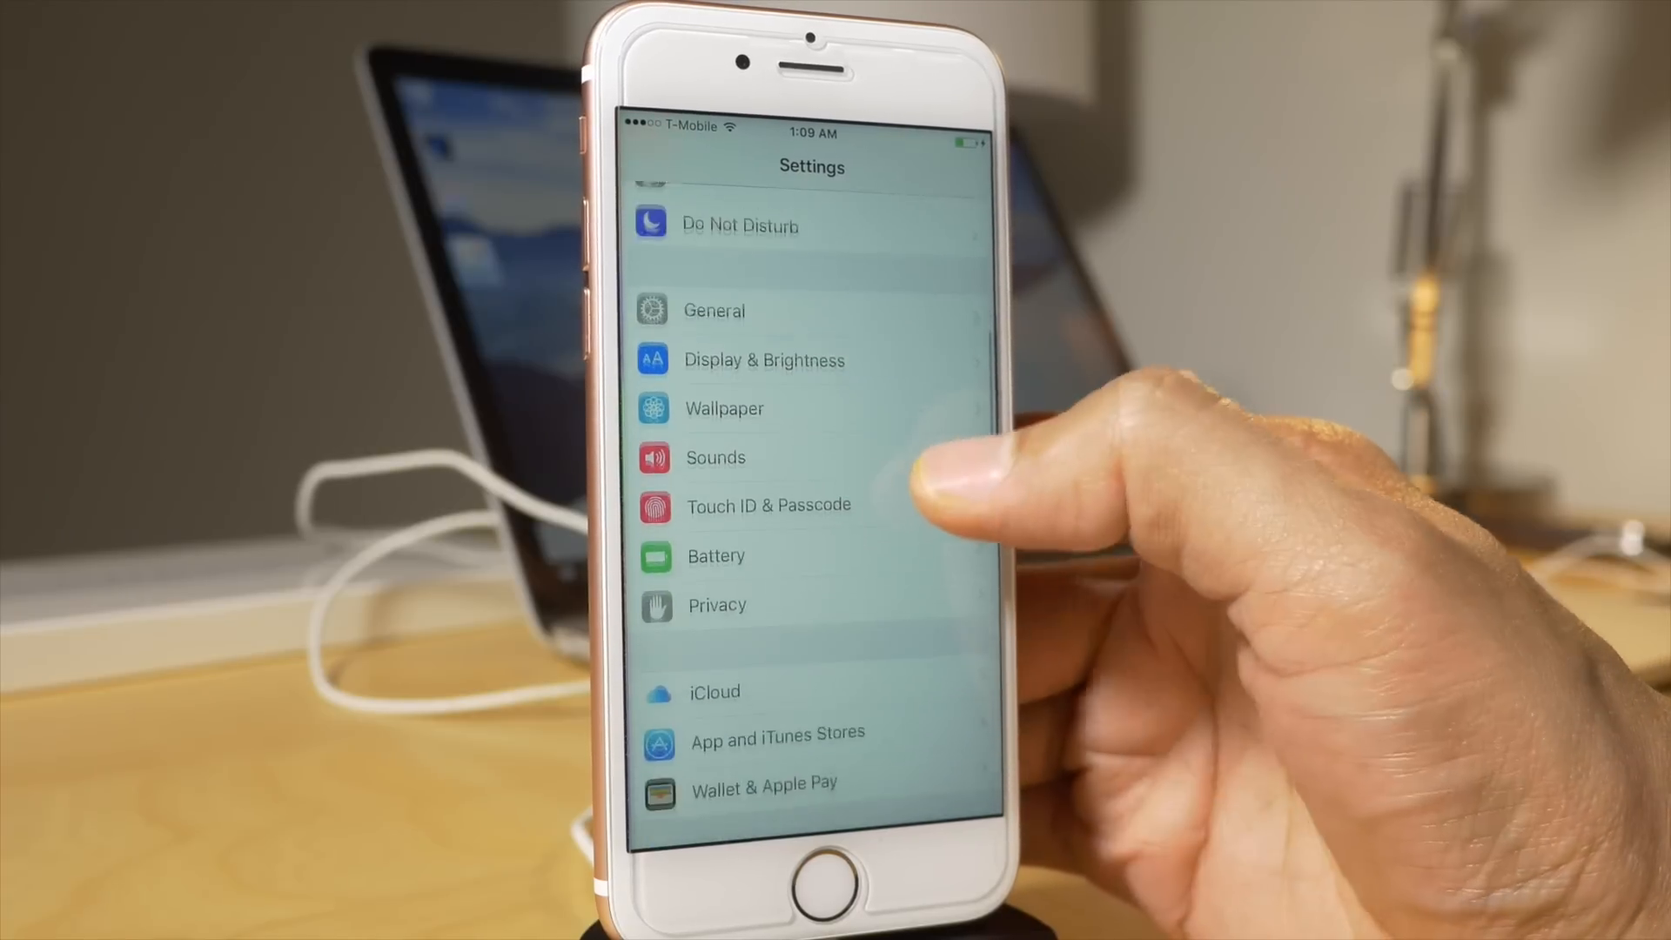
click(713, 691)
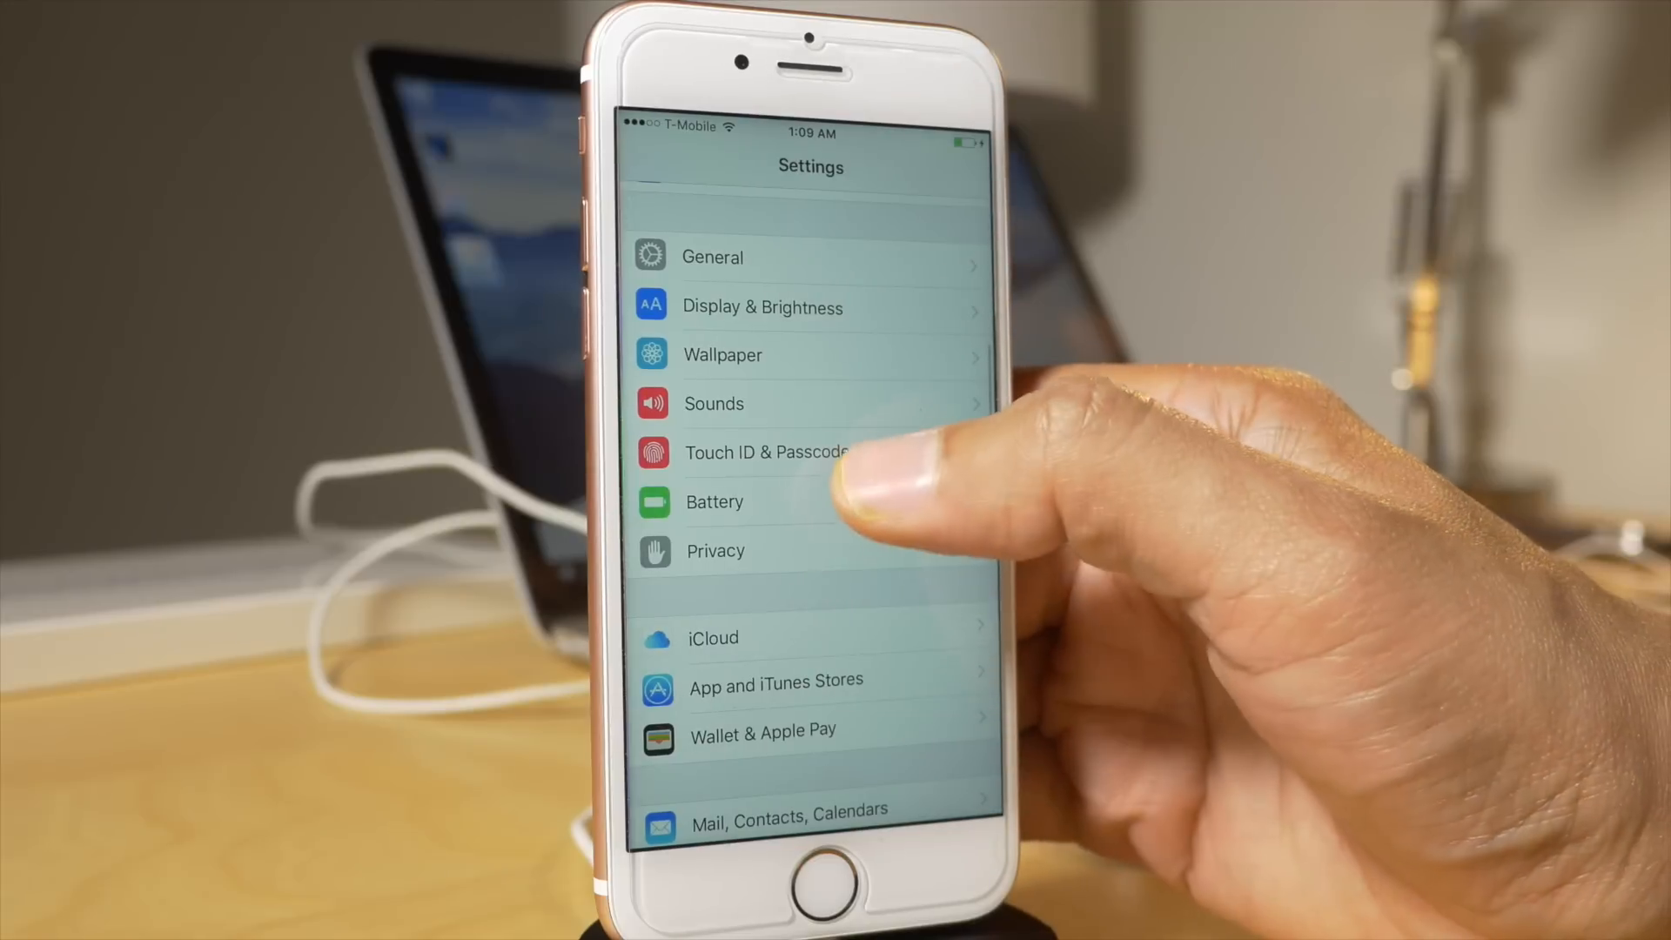
click(765, 453)
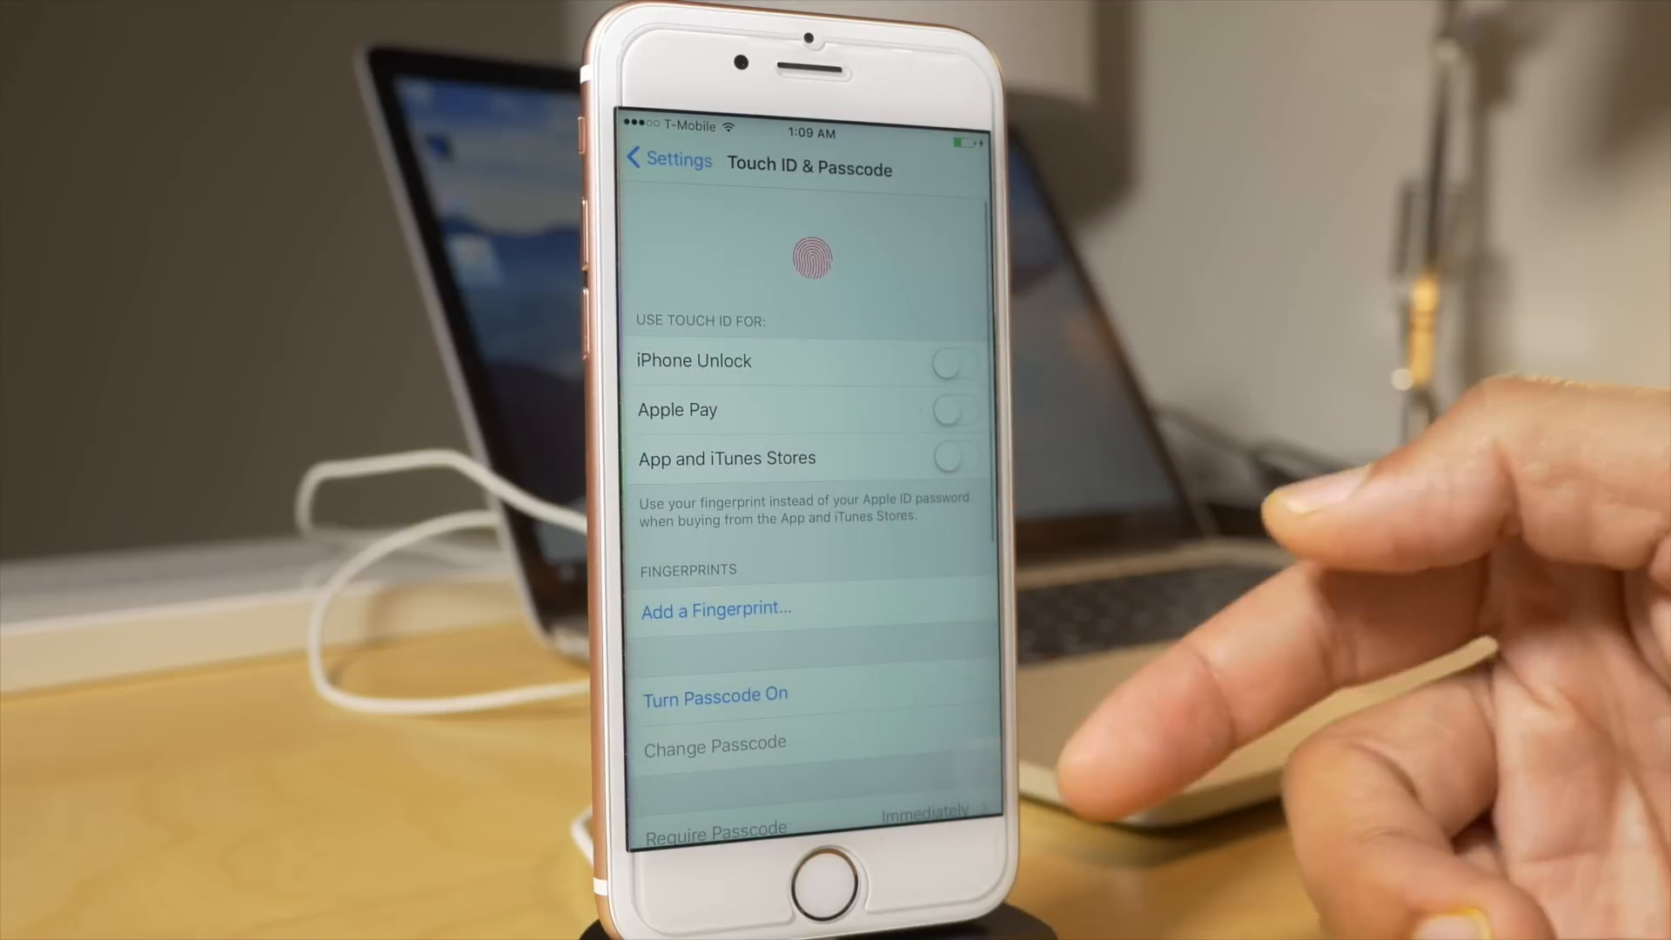
click(668, 160)
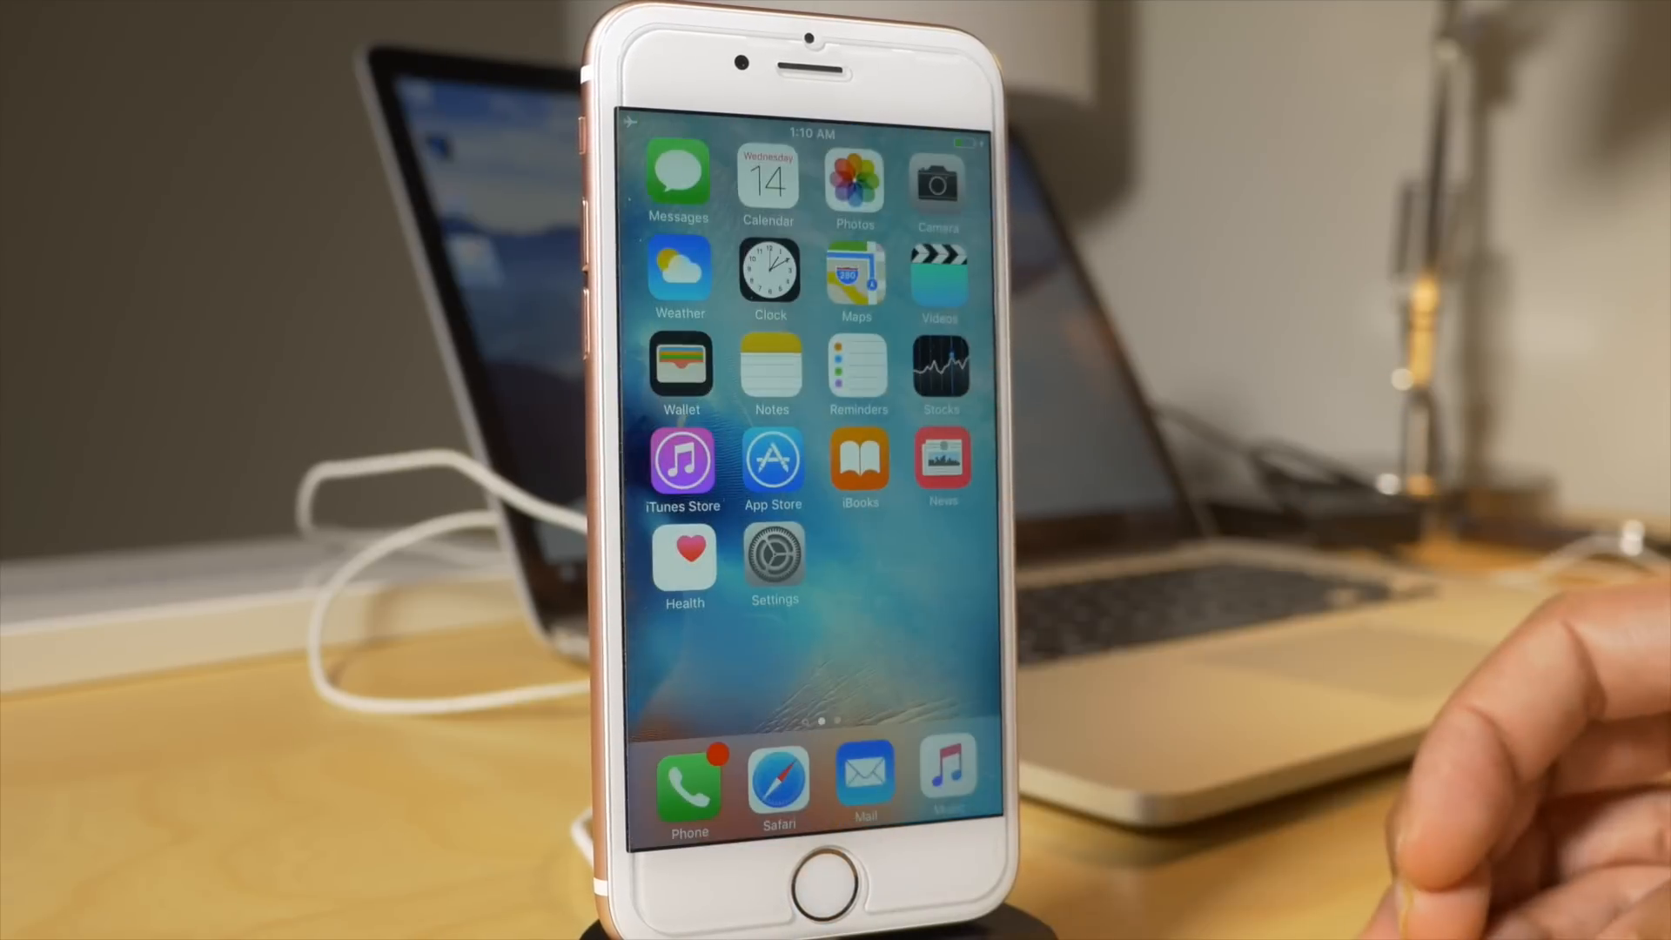
- Start jailbreaking the connected iOS 9.0.2 iPhone in Pangu, bringing up the jailbreak notice
click(858, 458)
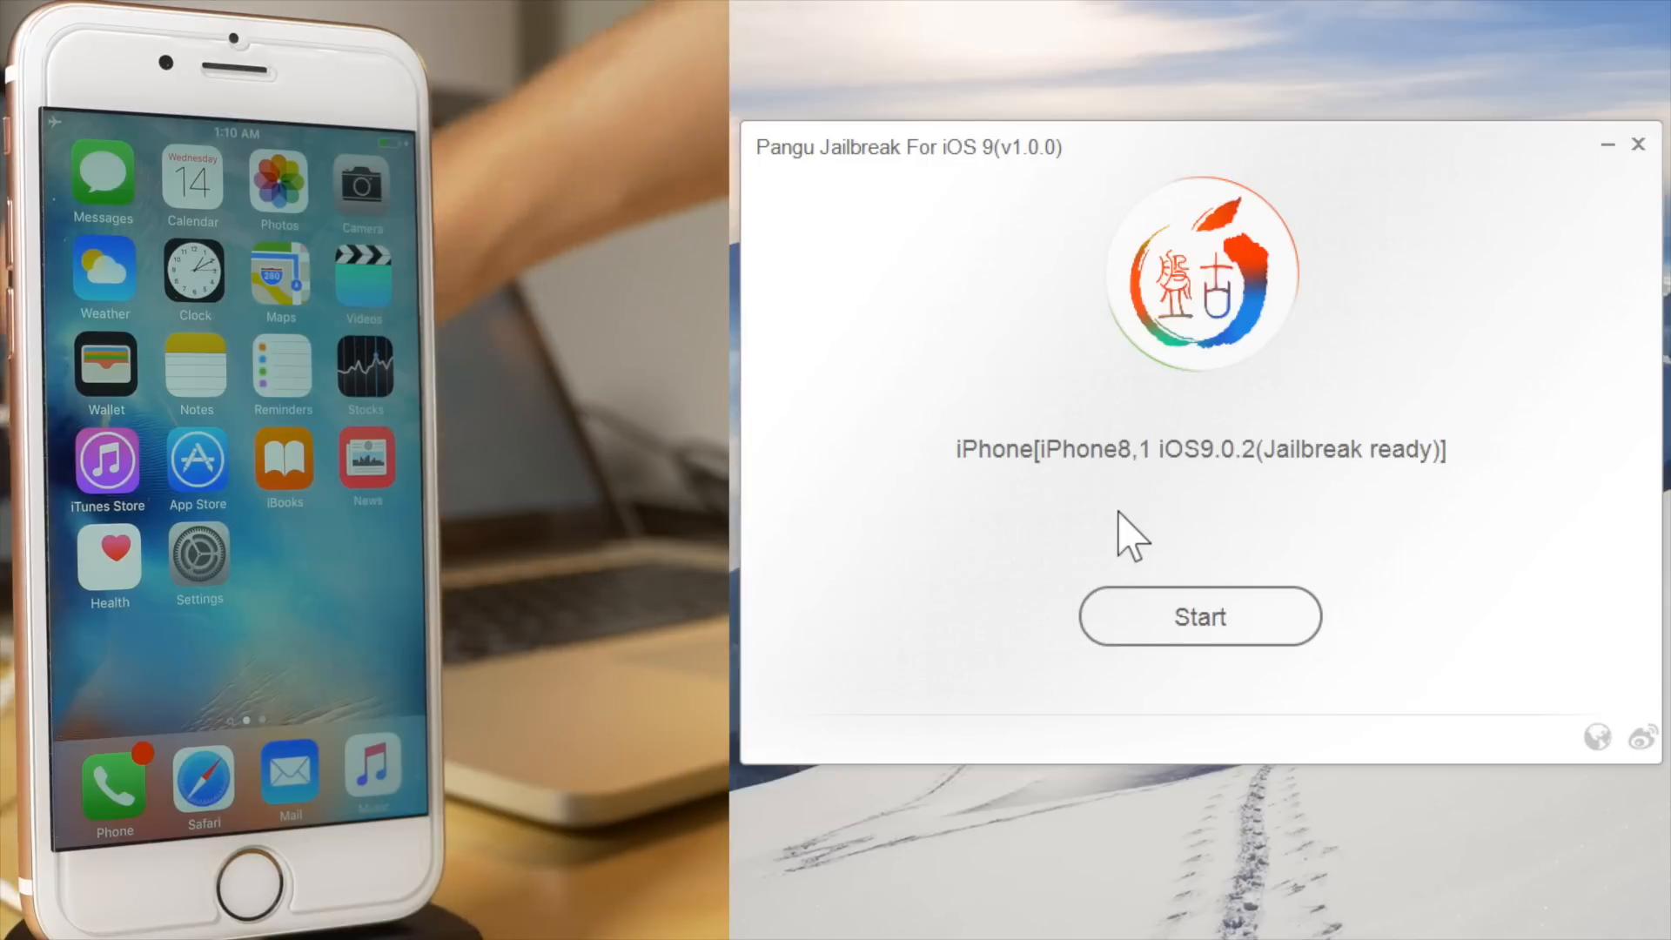
mouse_move(1156, 486)
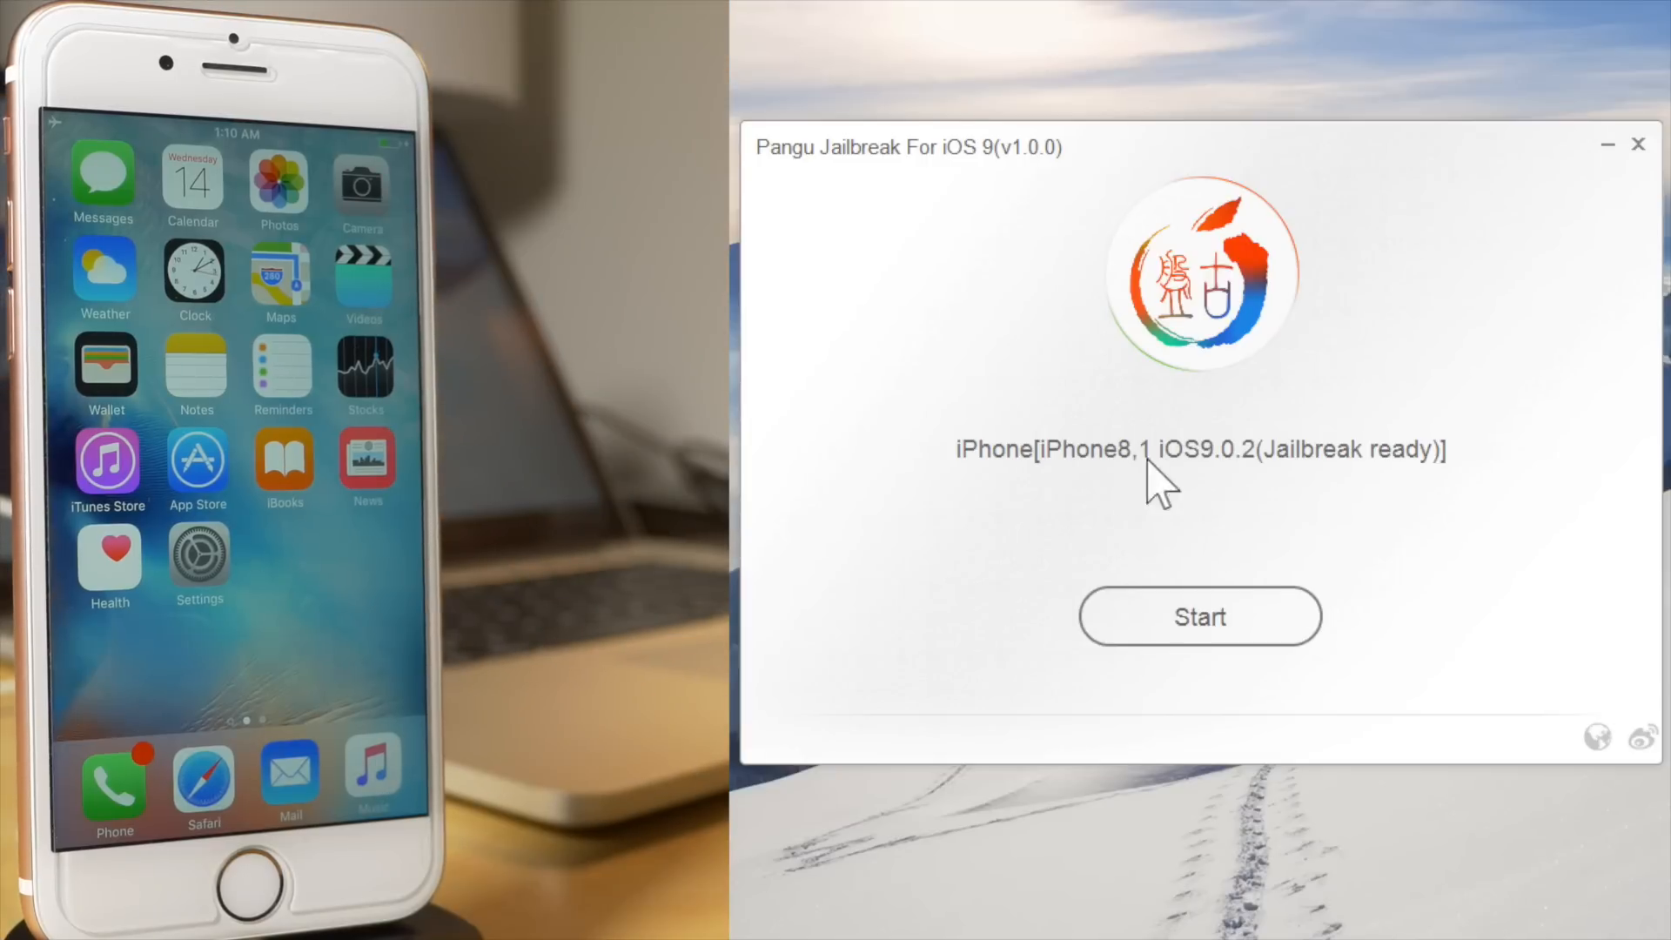
click(1198, 617)
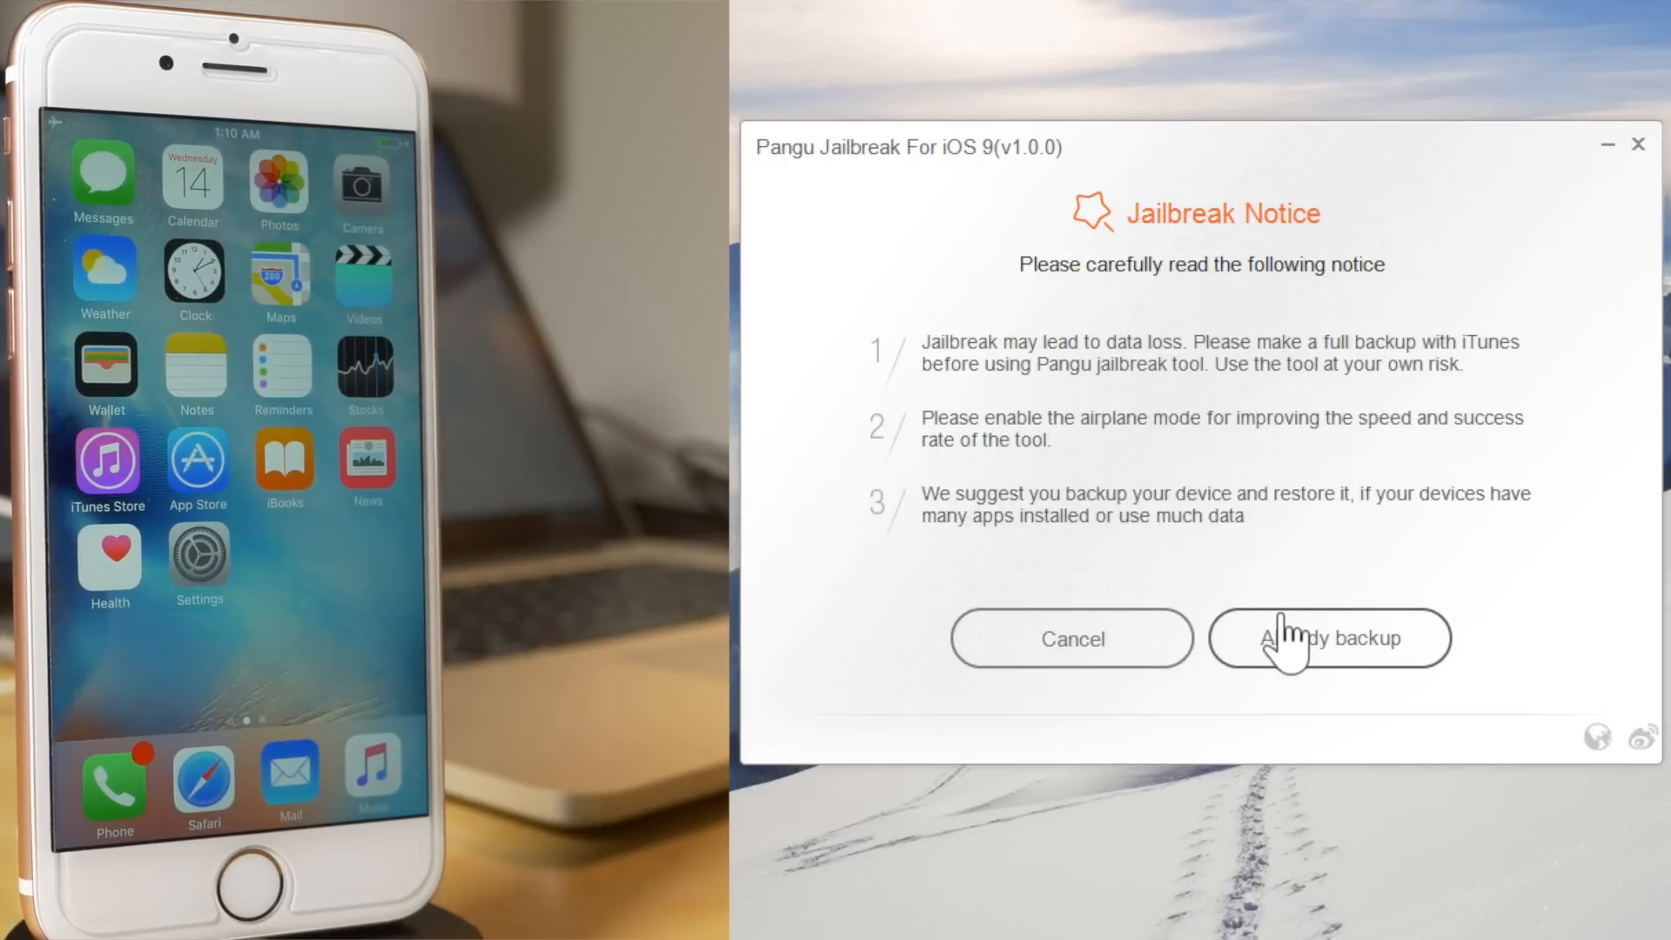
- Confirm a backup was already made so the jailbreak proceeds to 75%
click(1328, 637)
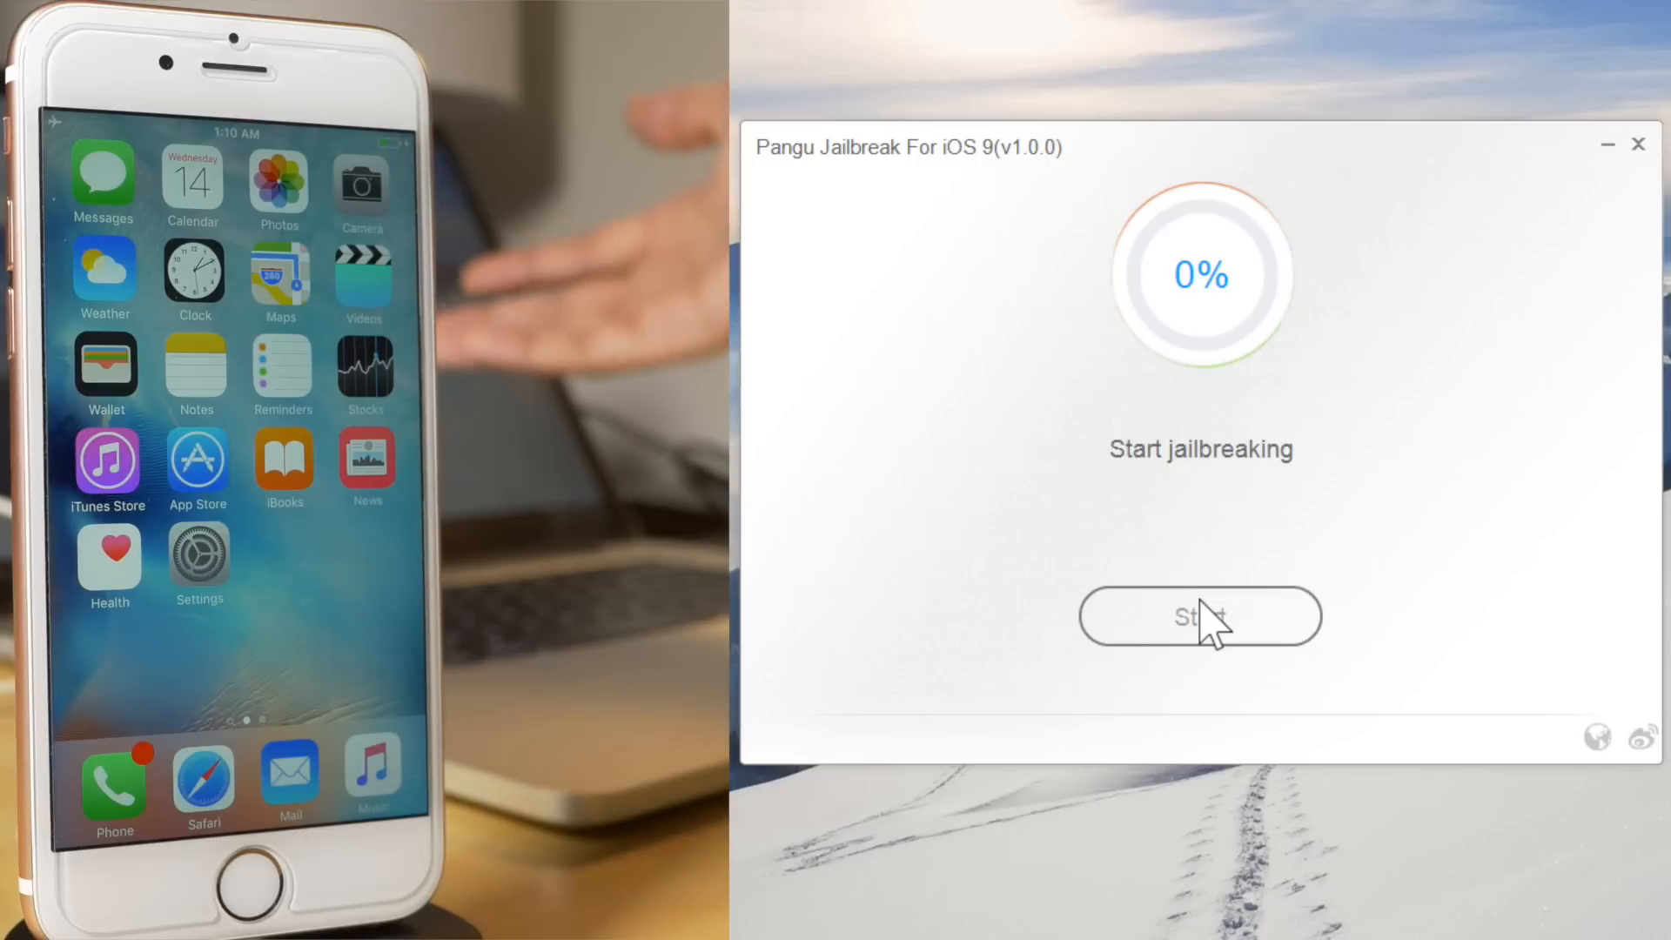
click(1199, 616)
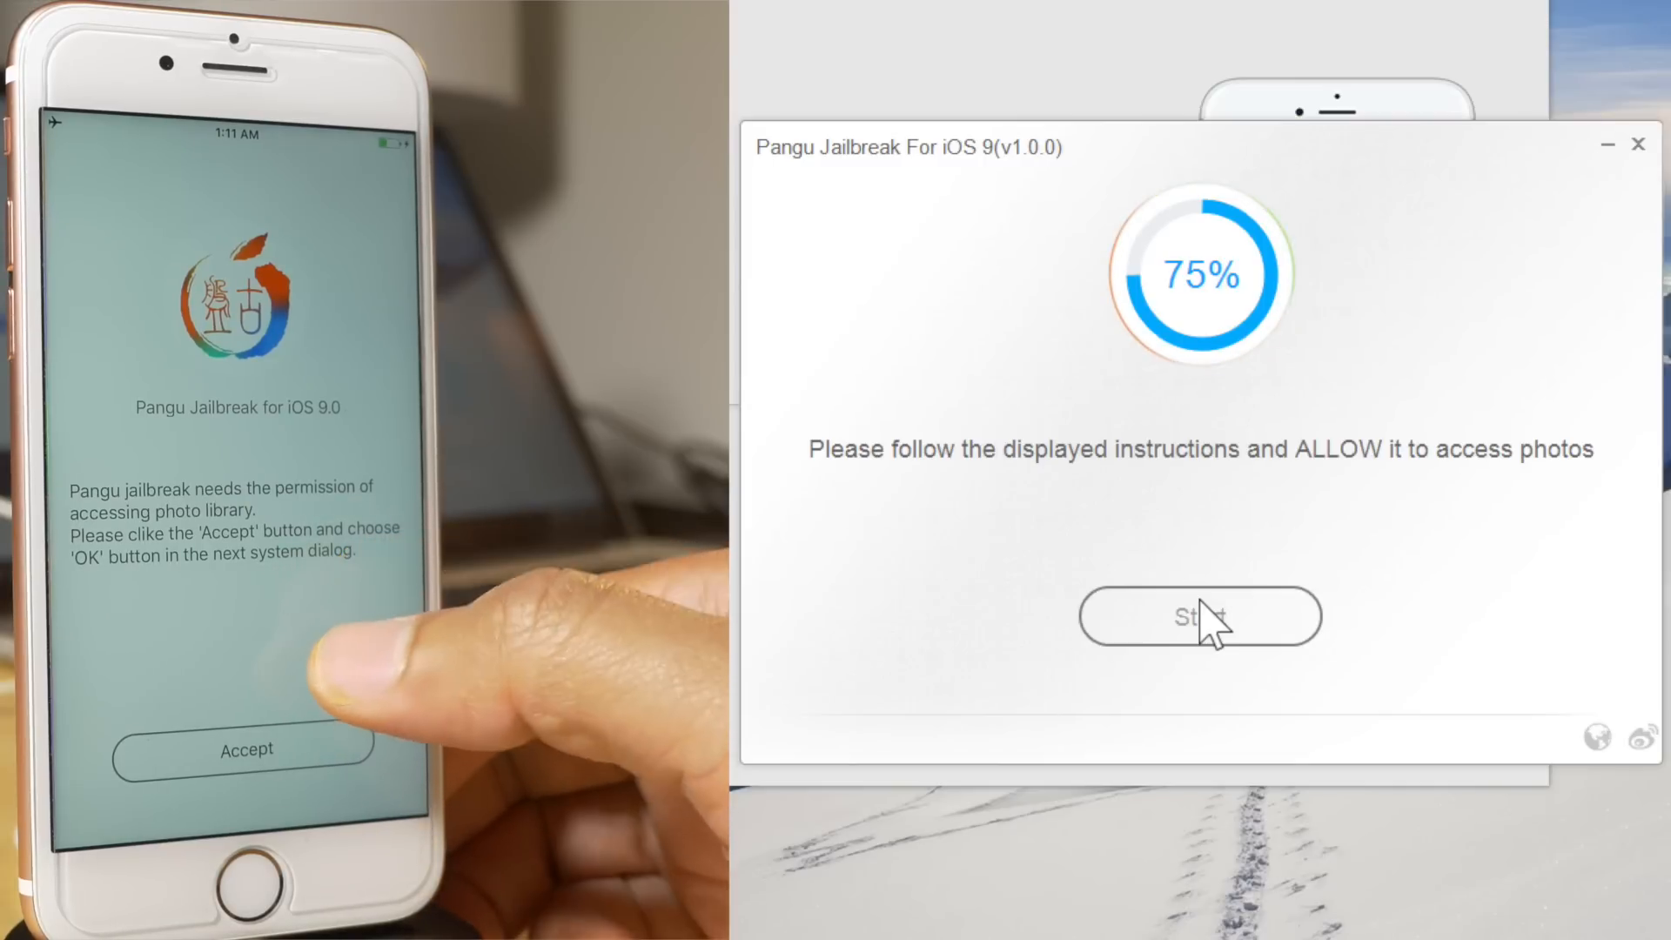
click(243, 748)
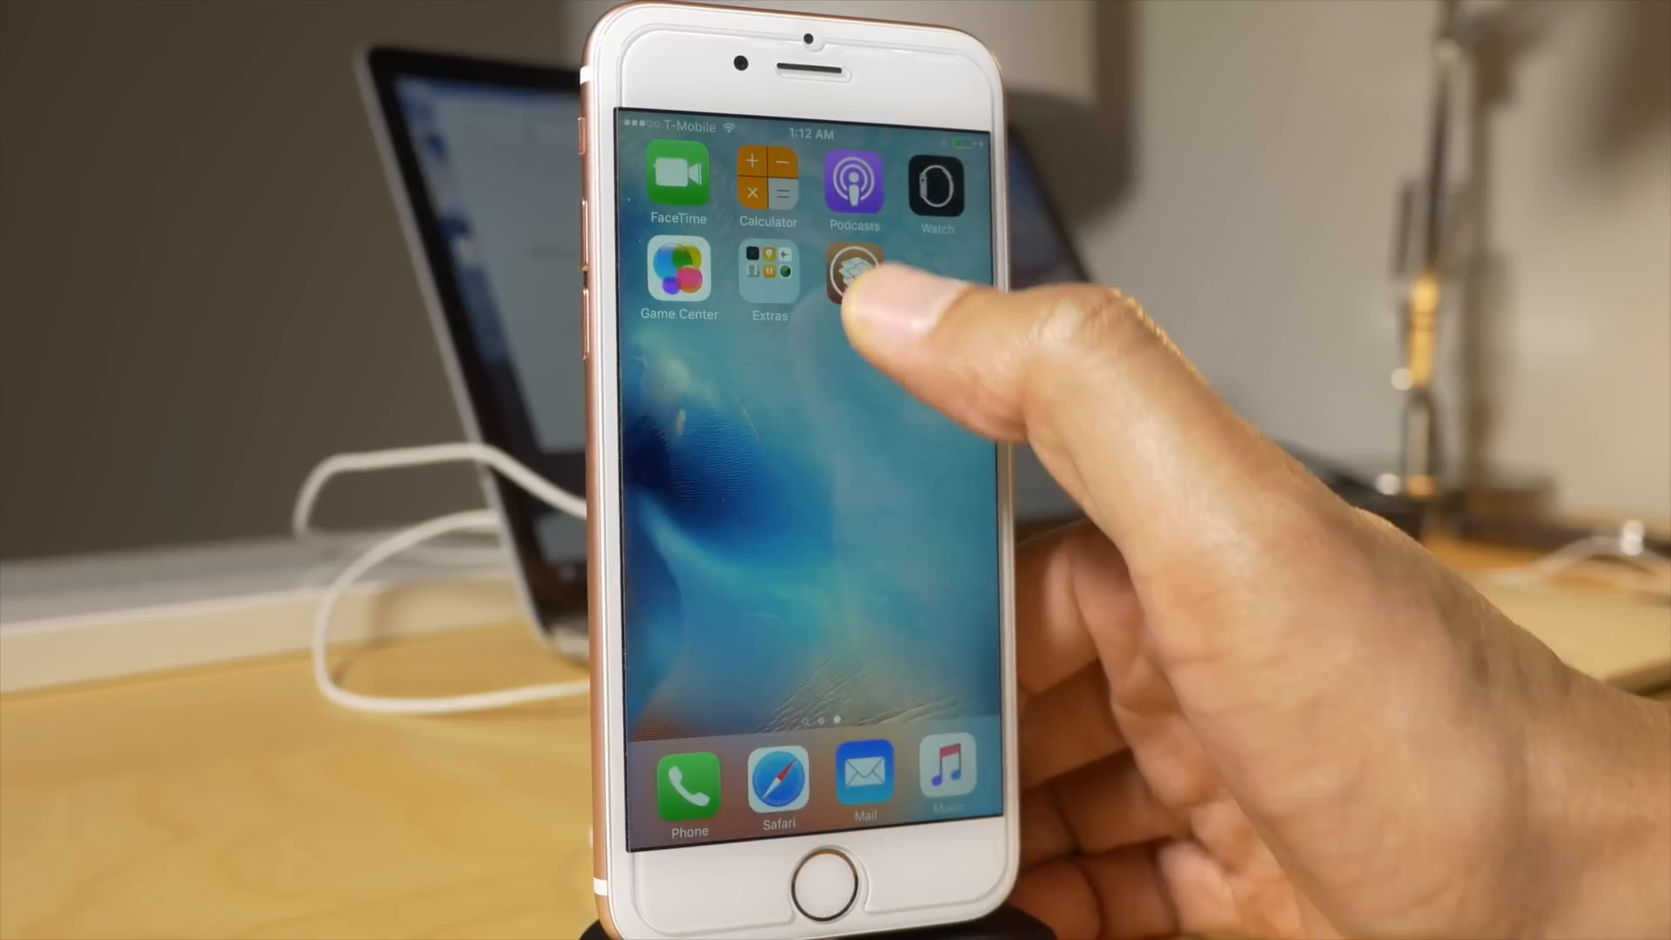
- Launch the newly installed Cydia from the second home screen page
click(853, 275)
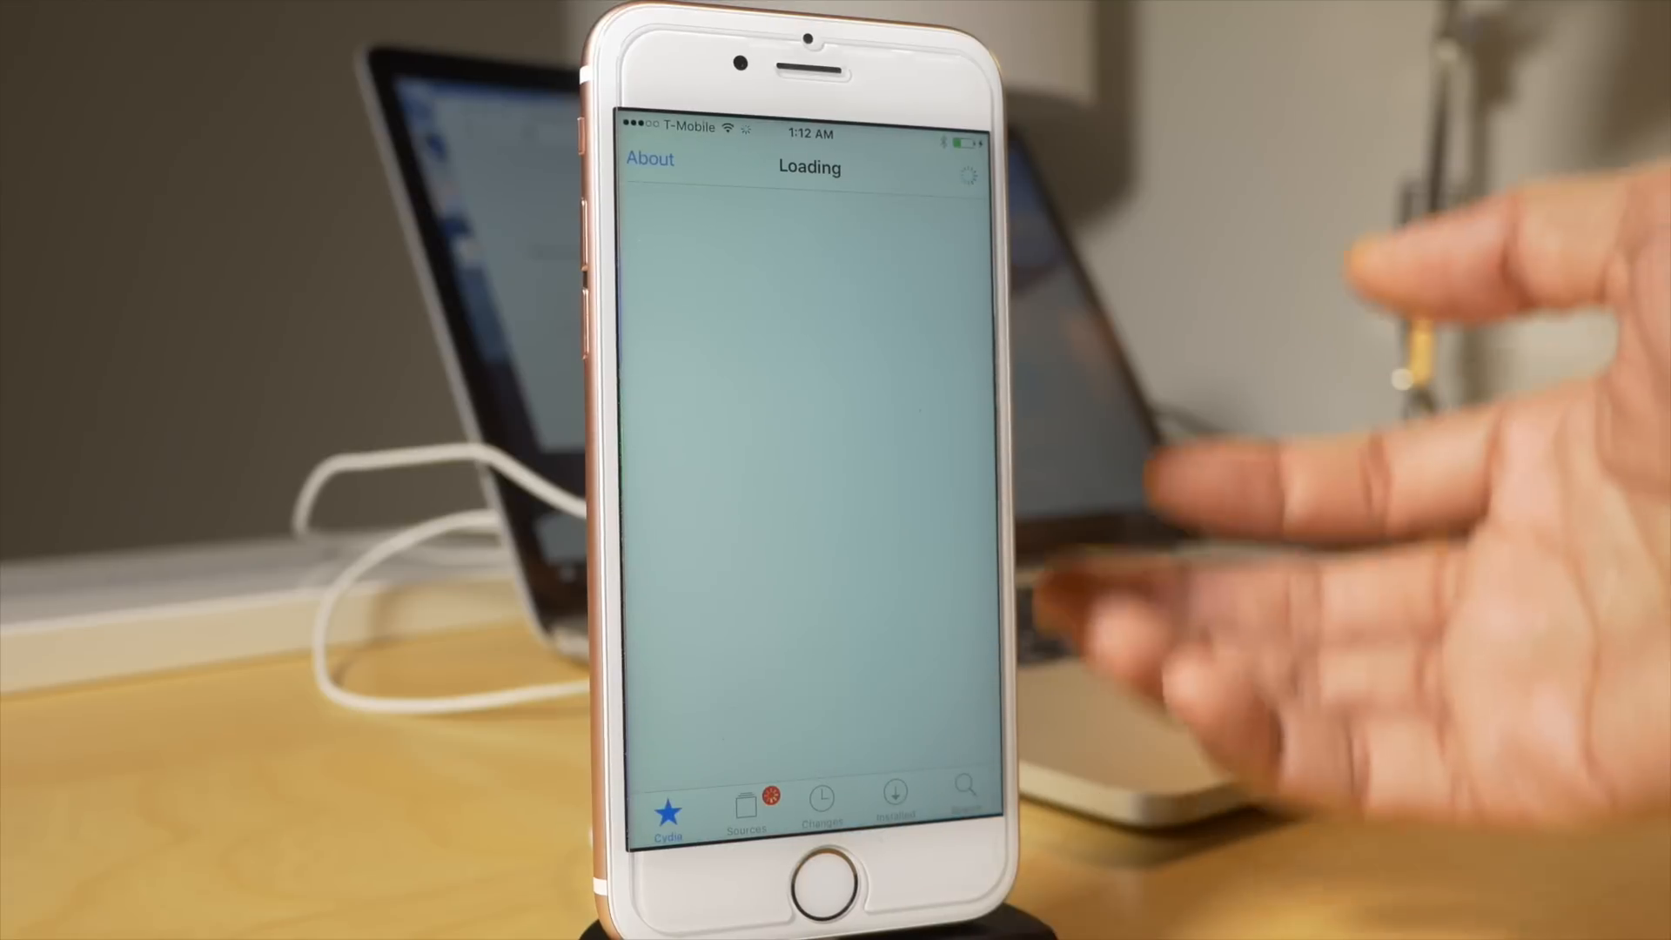